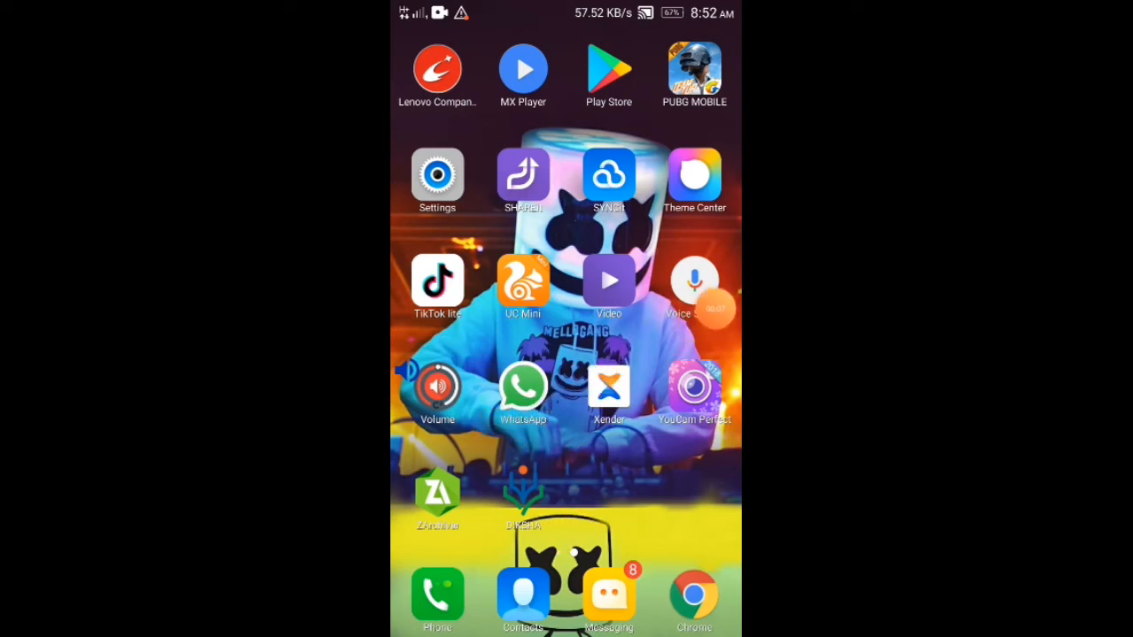
Launch DIKSHA from the home screen and continue onboarding as a Student to reach the Scan QR Code screen.
left_click(522, 492)
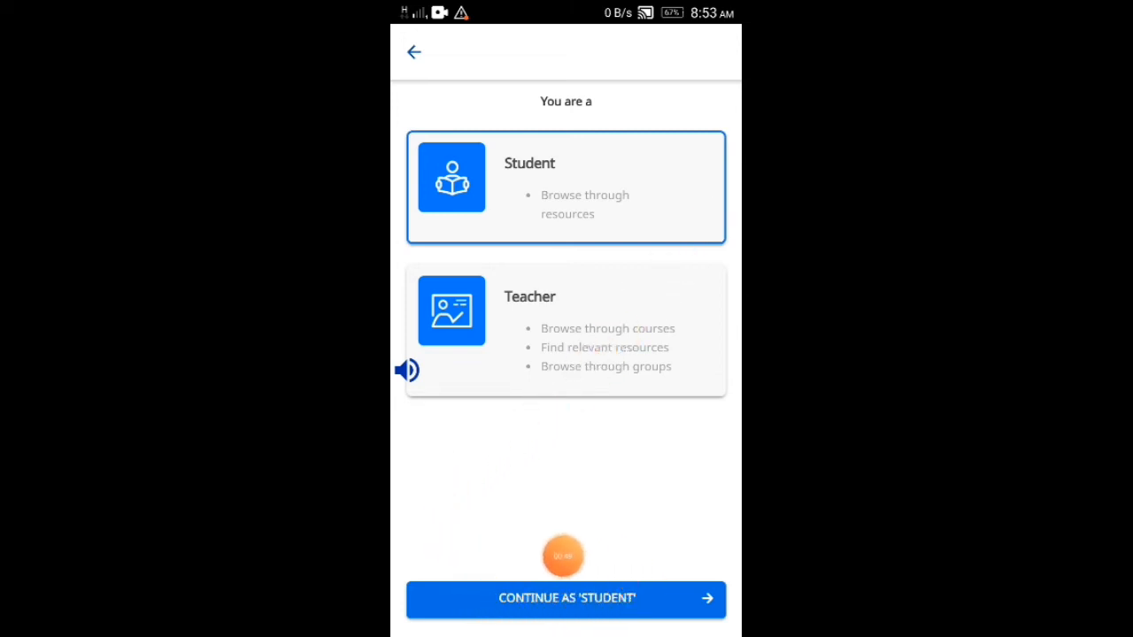
mouse_move(689, 499)
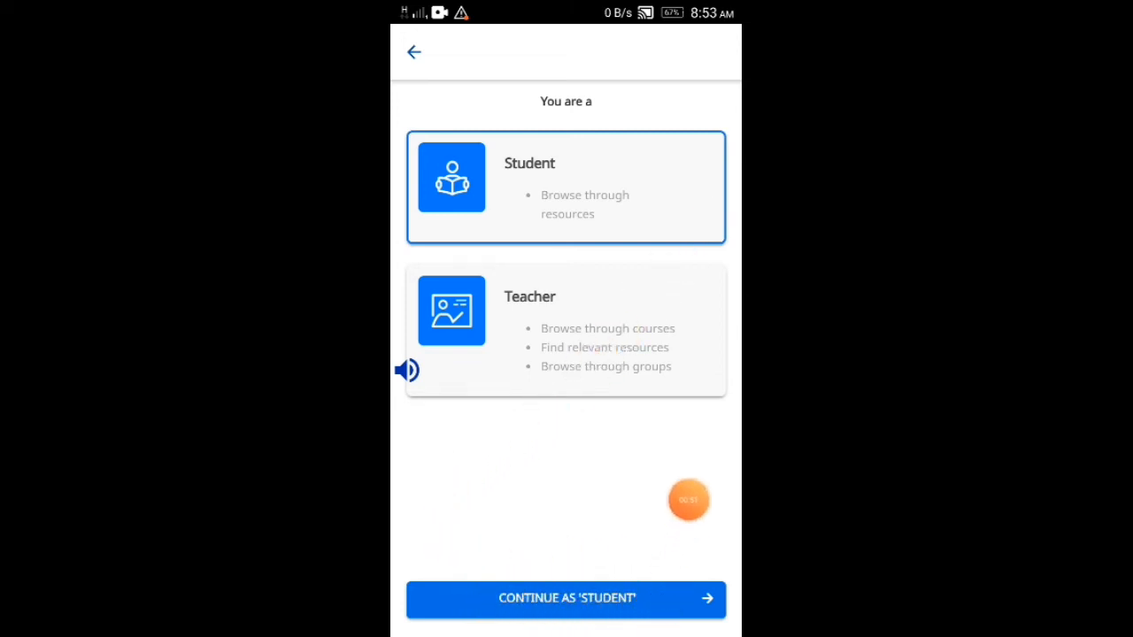
left_click(566, 598)
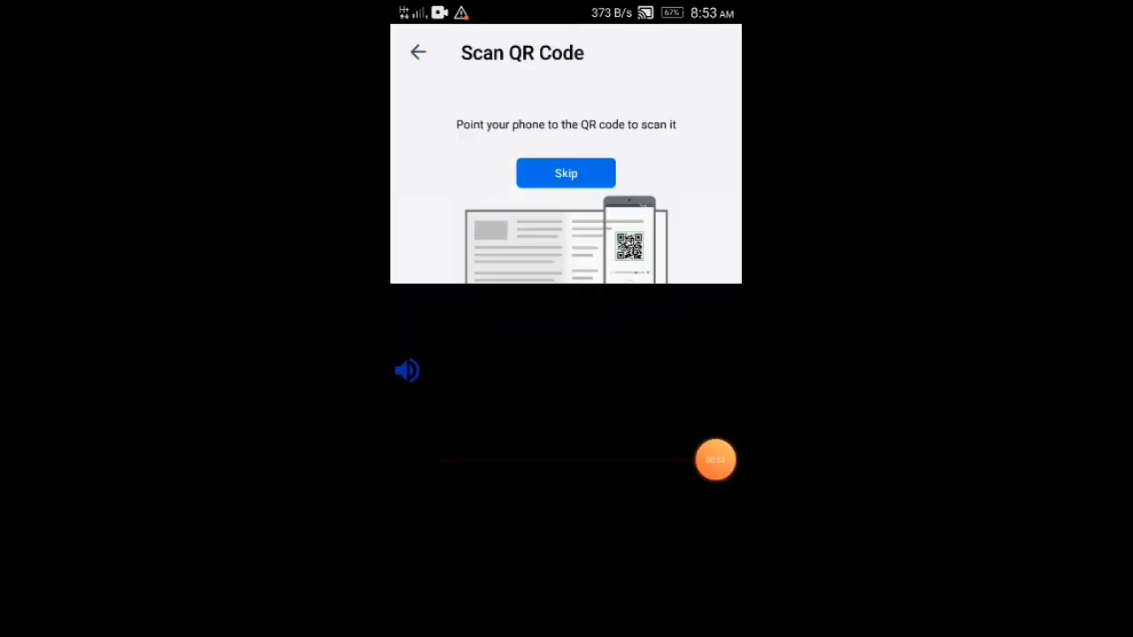